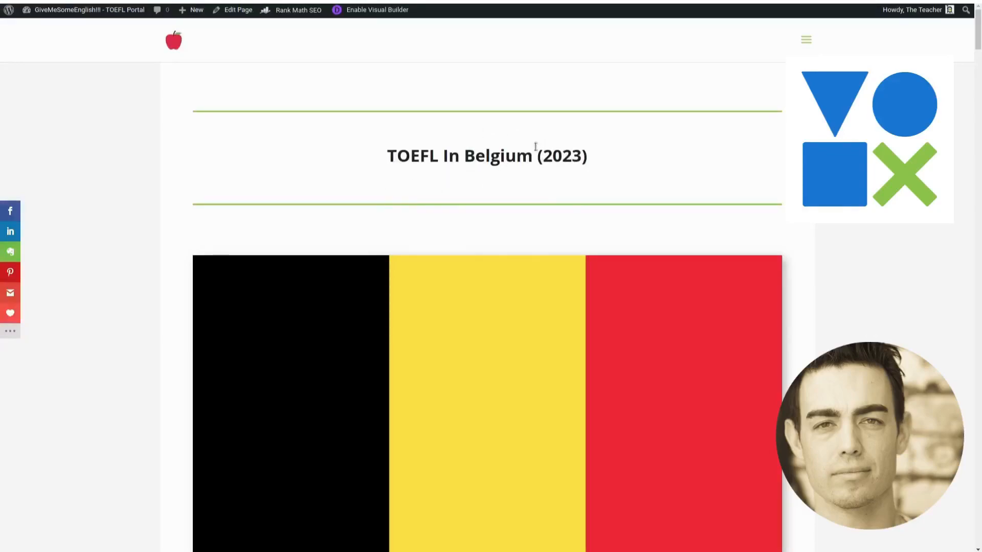
pyautogui.moveTo(604, 189)
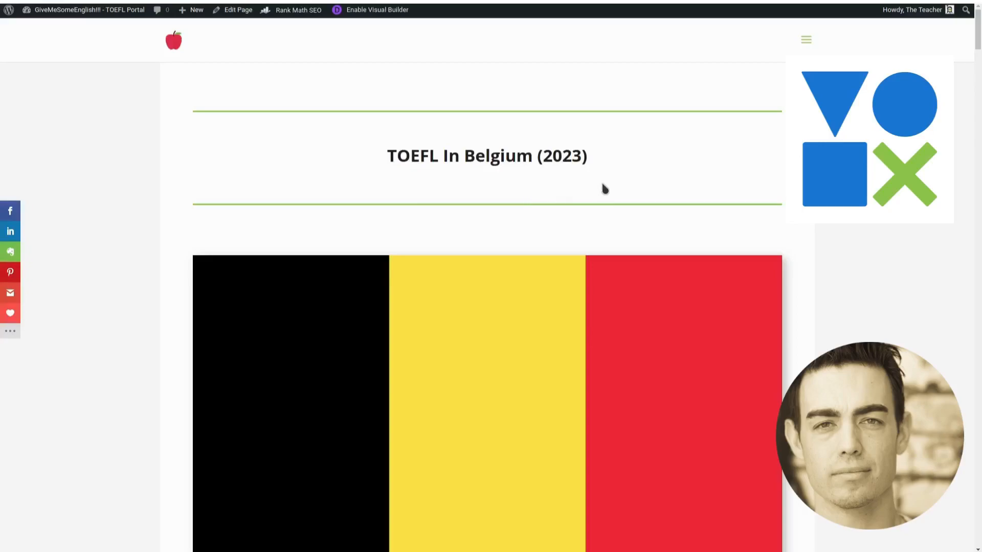
pyautogui.moveTo(596, 172)
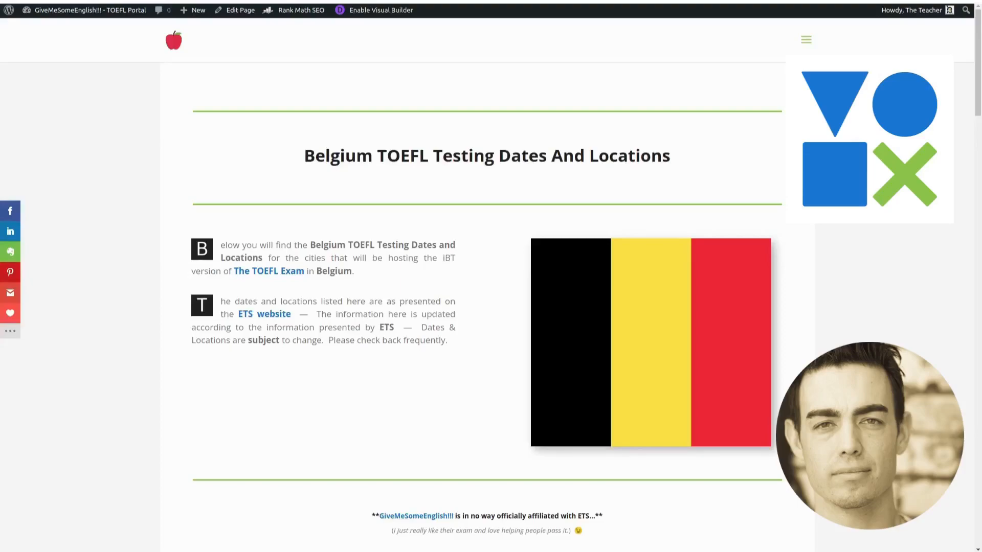
pyautogui.moveTo(327, 100)
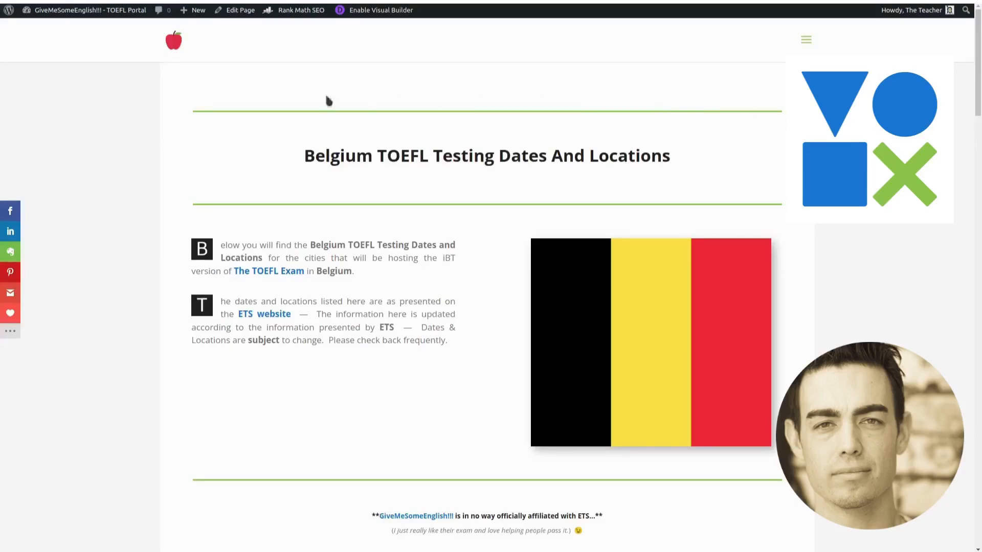
pyautogui.moveTo(723, 174)
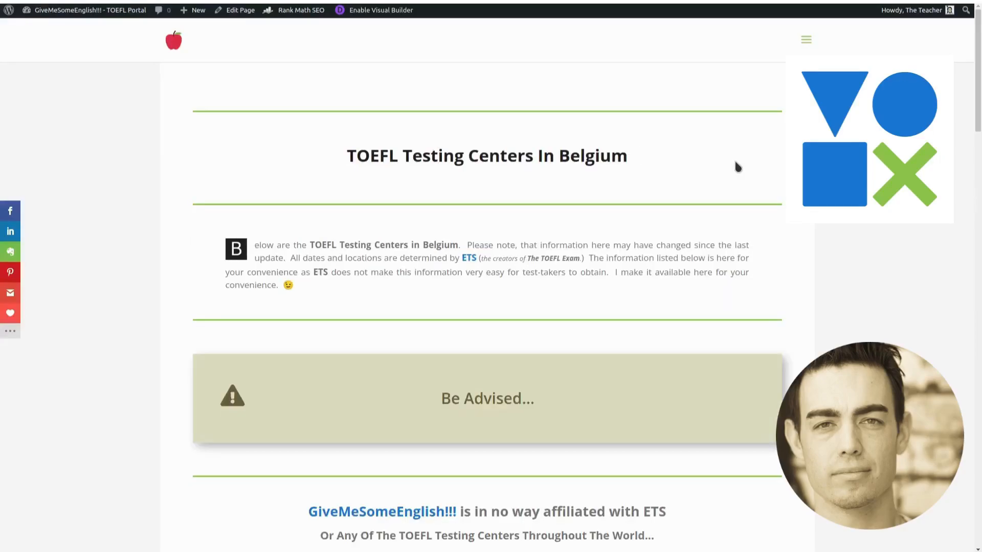
pyautogui.scroll(-3)
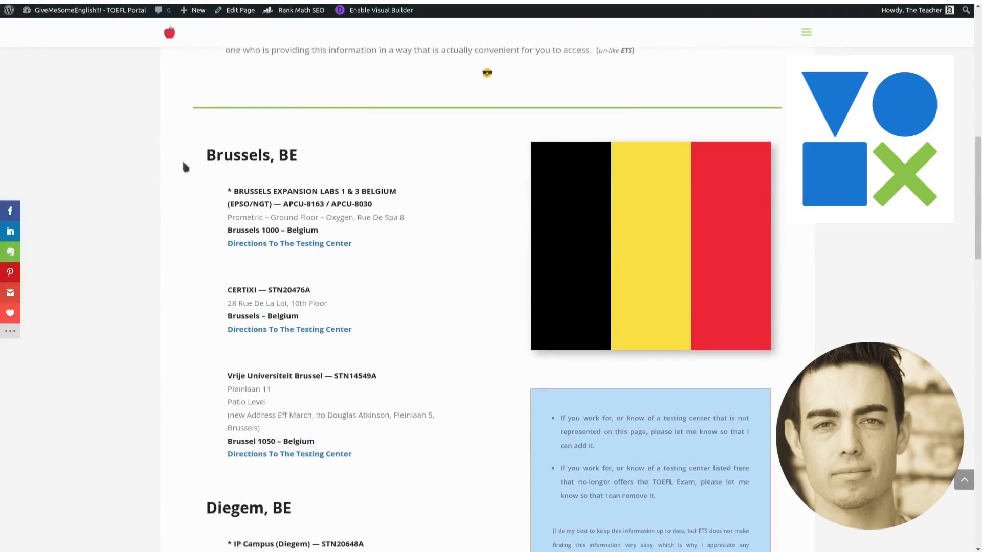
pyautogui.moveTo(304, 169)
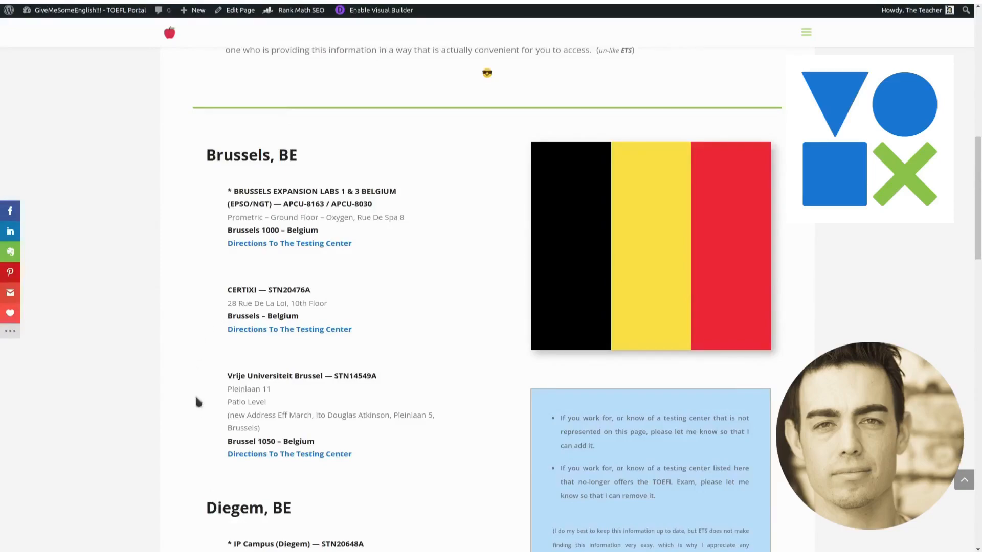
pyautogui.moveTo(216, 206)
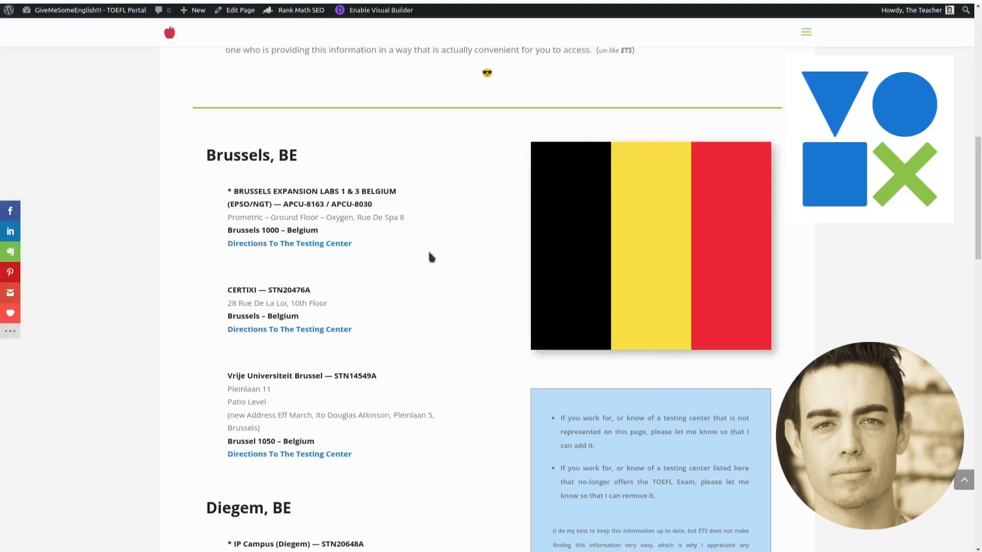
pyautogui.moveTo(415, 256)
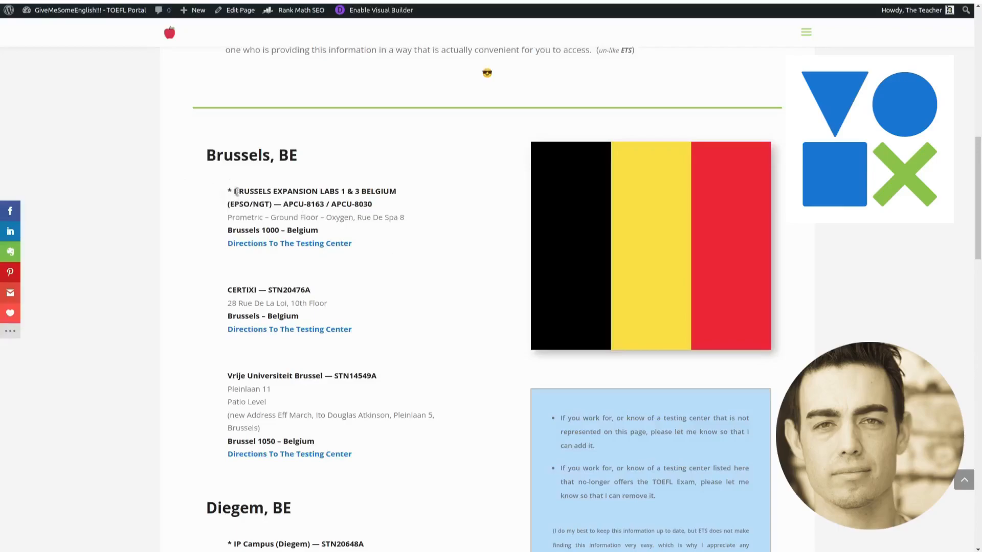
pyautogui.scroll(-3)
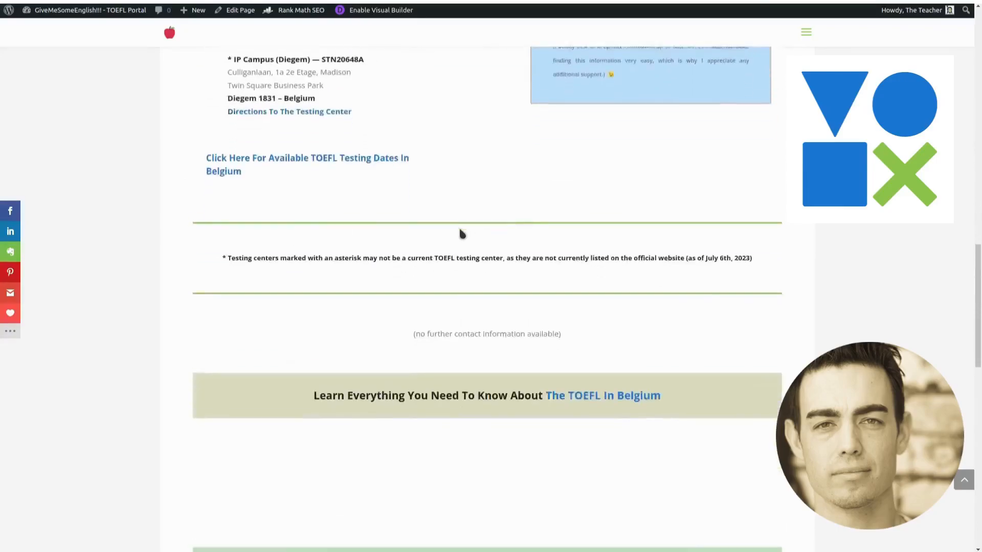
pyautogui.scroll(-3)
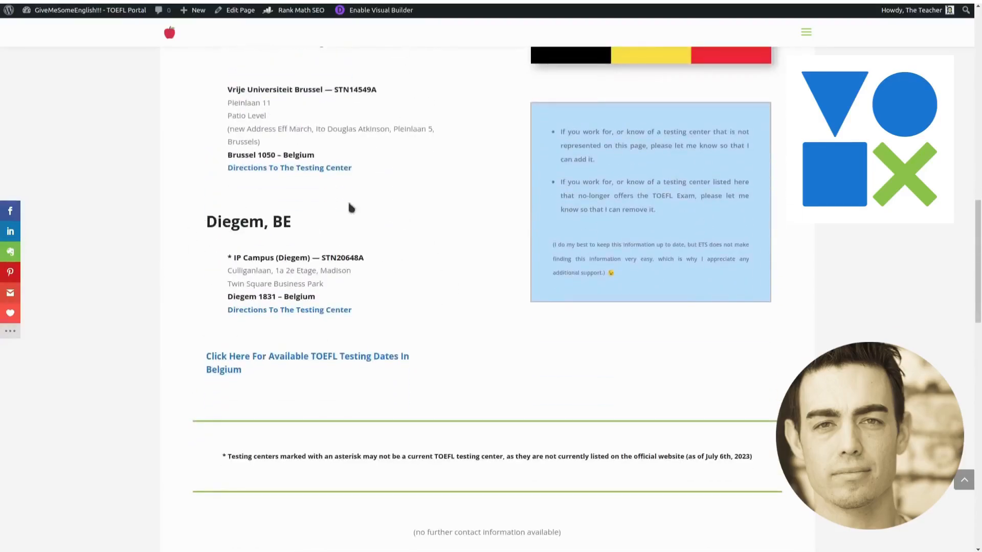
pyautogui.moveTo(220, 256)
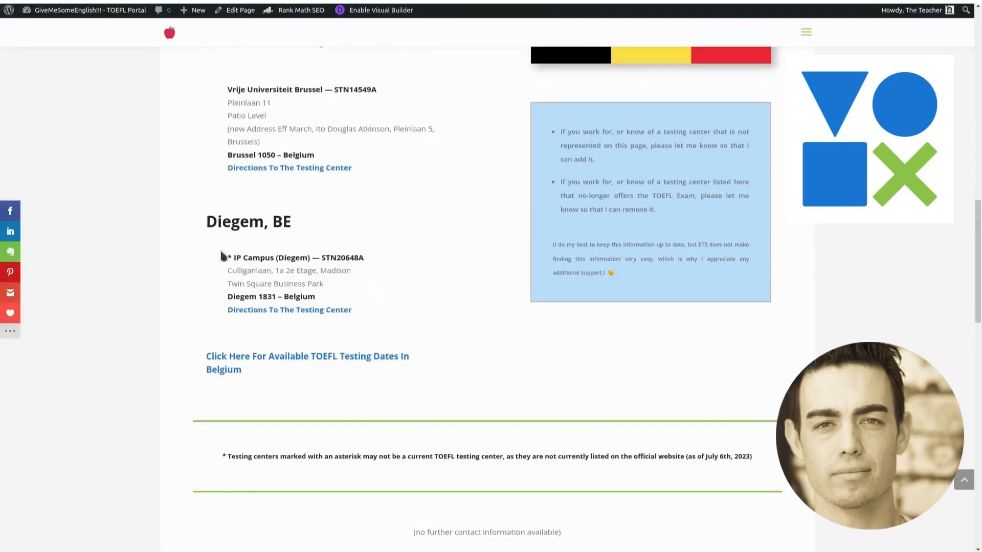
pyautogui.scroll(3)
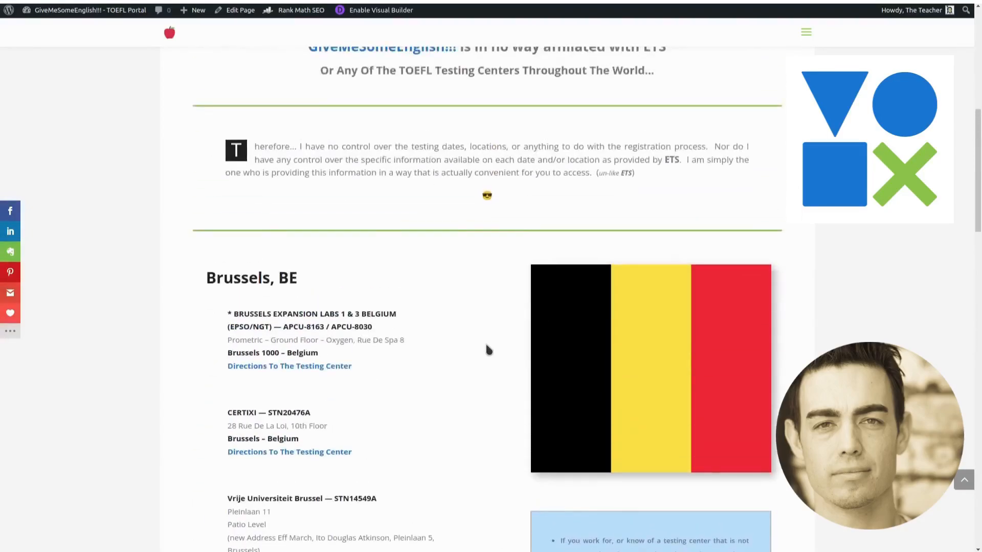
pyautogui.scroll(-3)
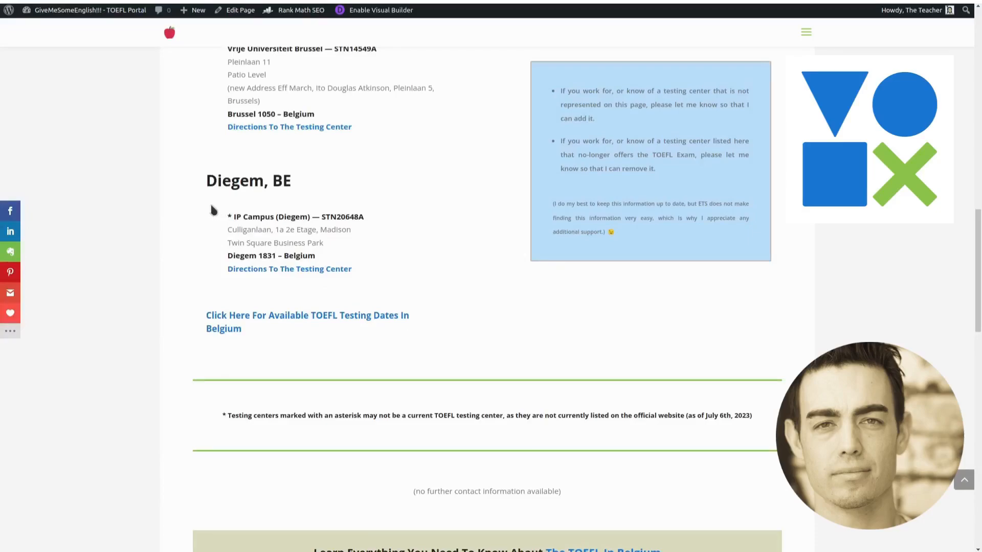
pyautogui.moveTo(422, 195)
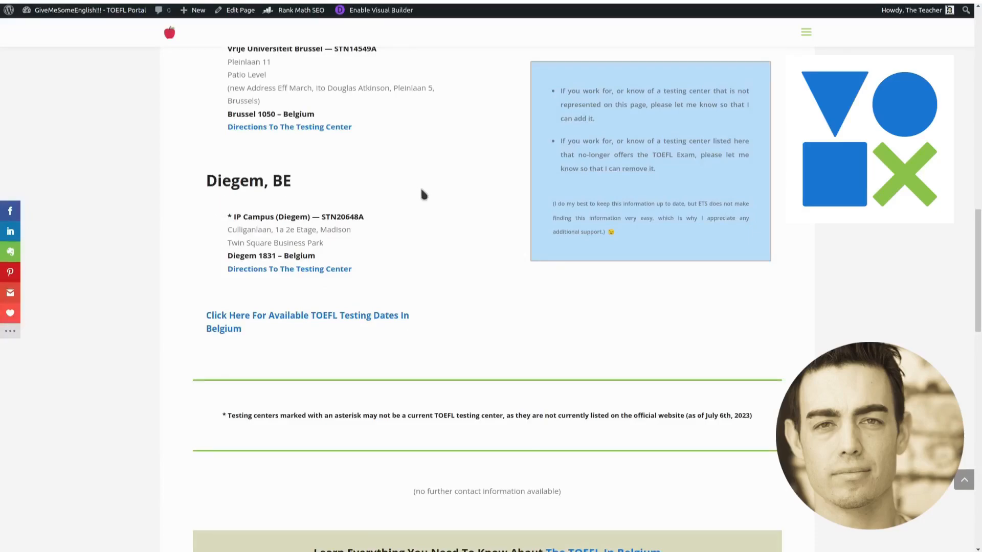
pyautogui.moveTo(403, 199)
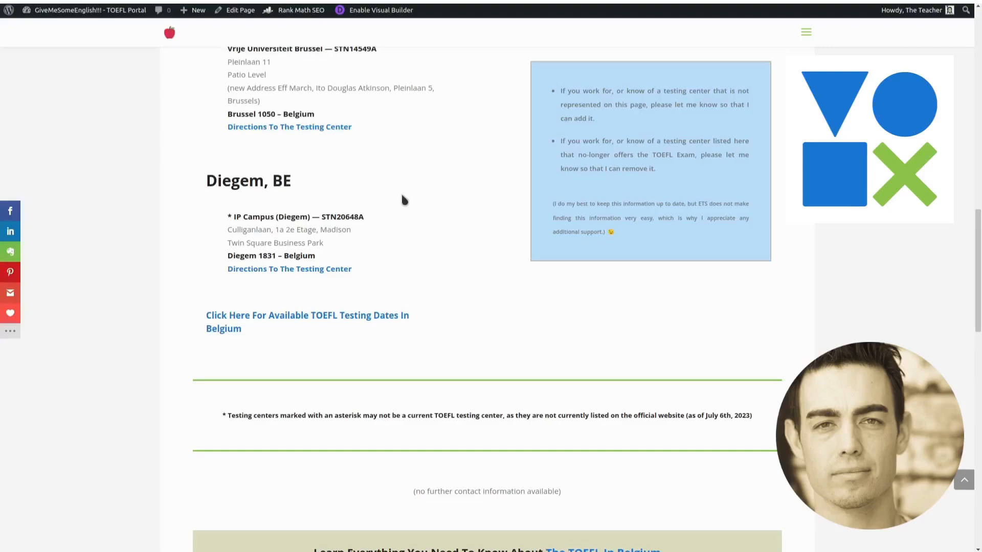
pyautogui.moveTo(332, 194)
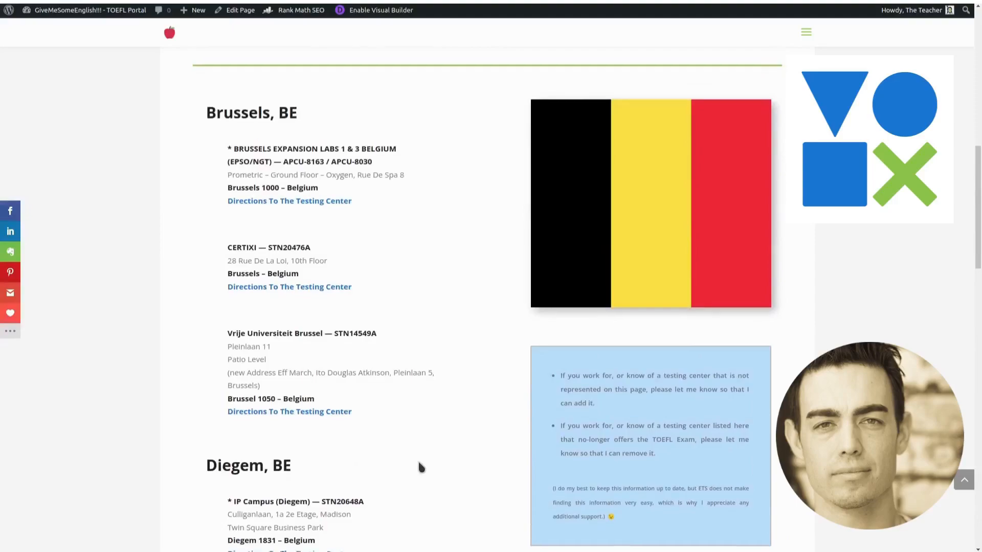
pyautogui.scroll(3)
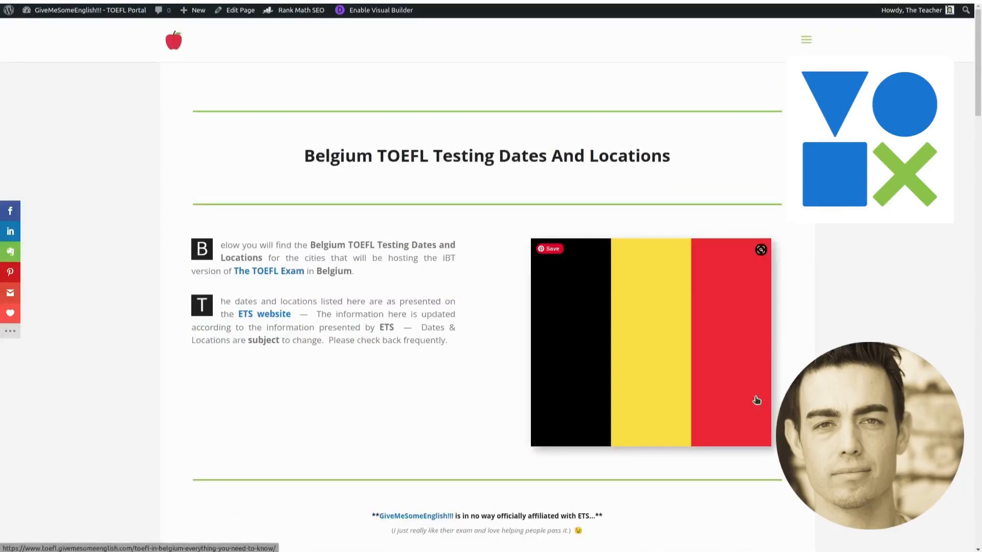
pyautogui.moveTo(918, 310)
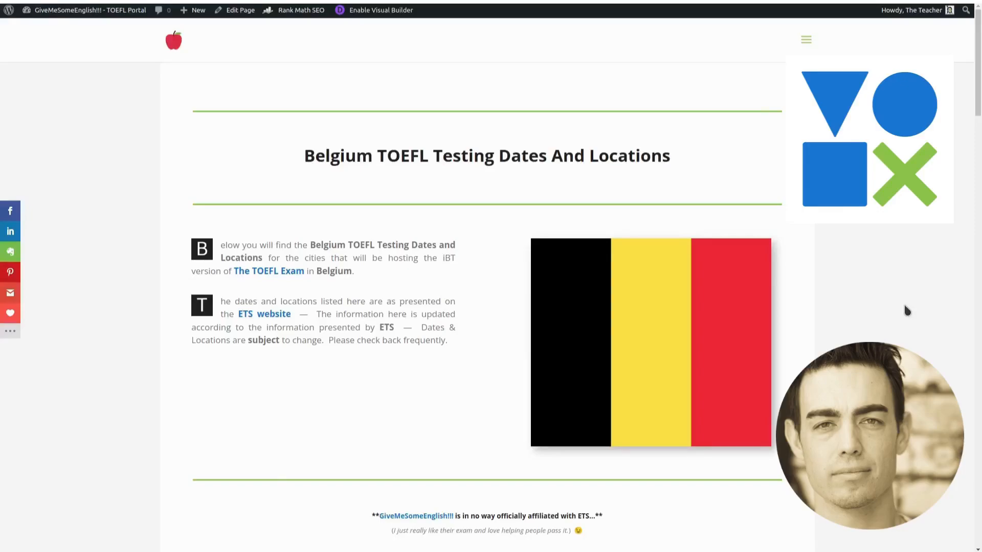
pyautogui.scroll(-3)
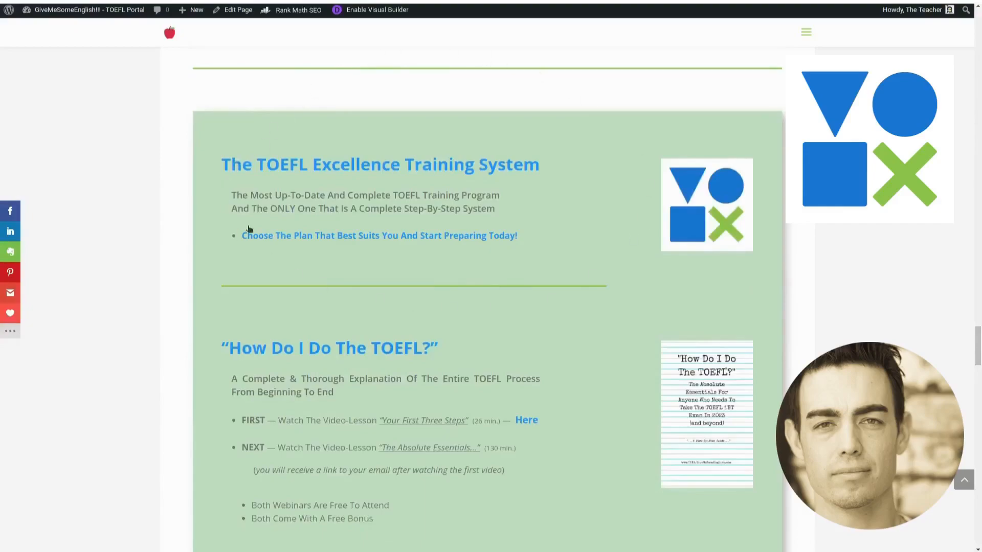